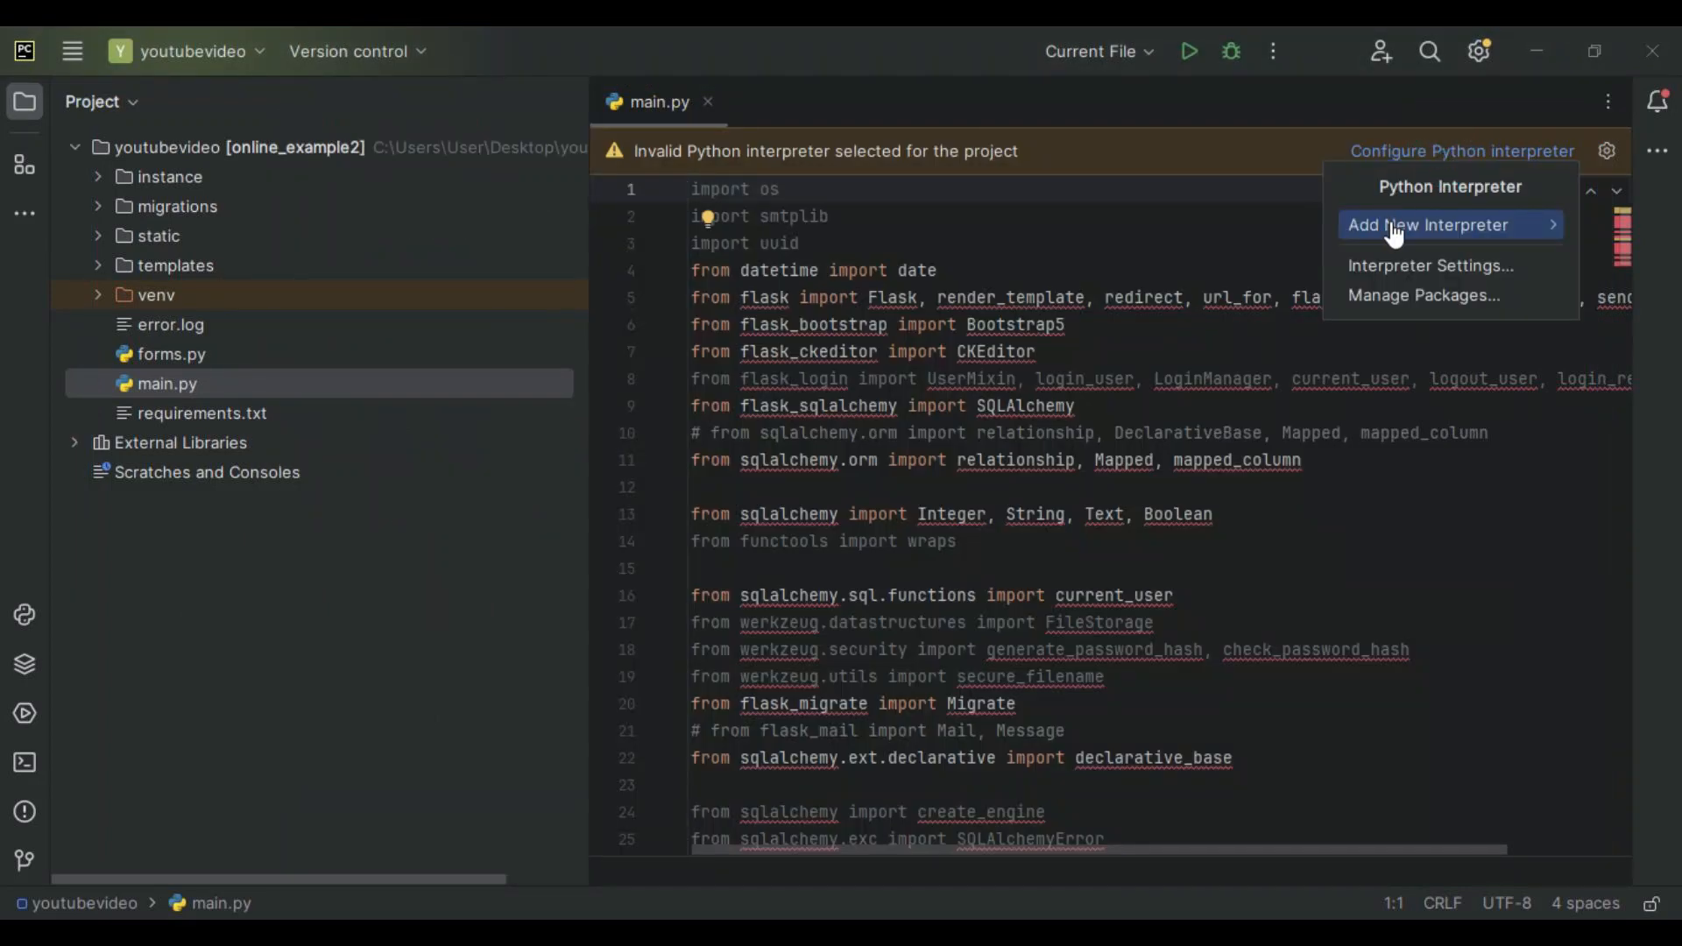
mouse_move(1426, 226)
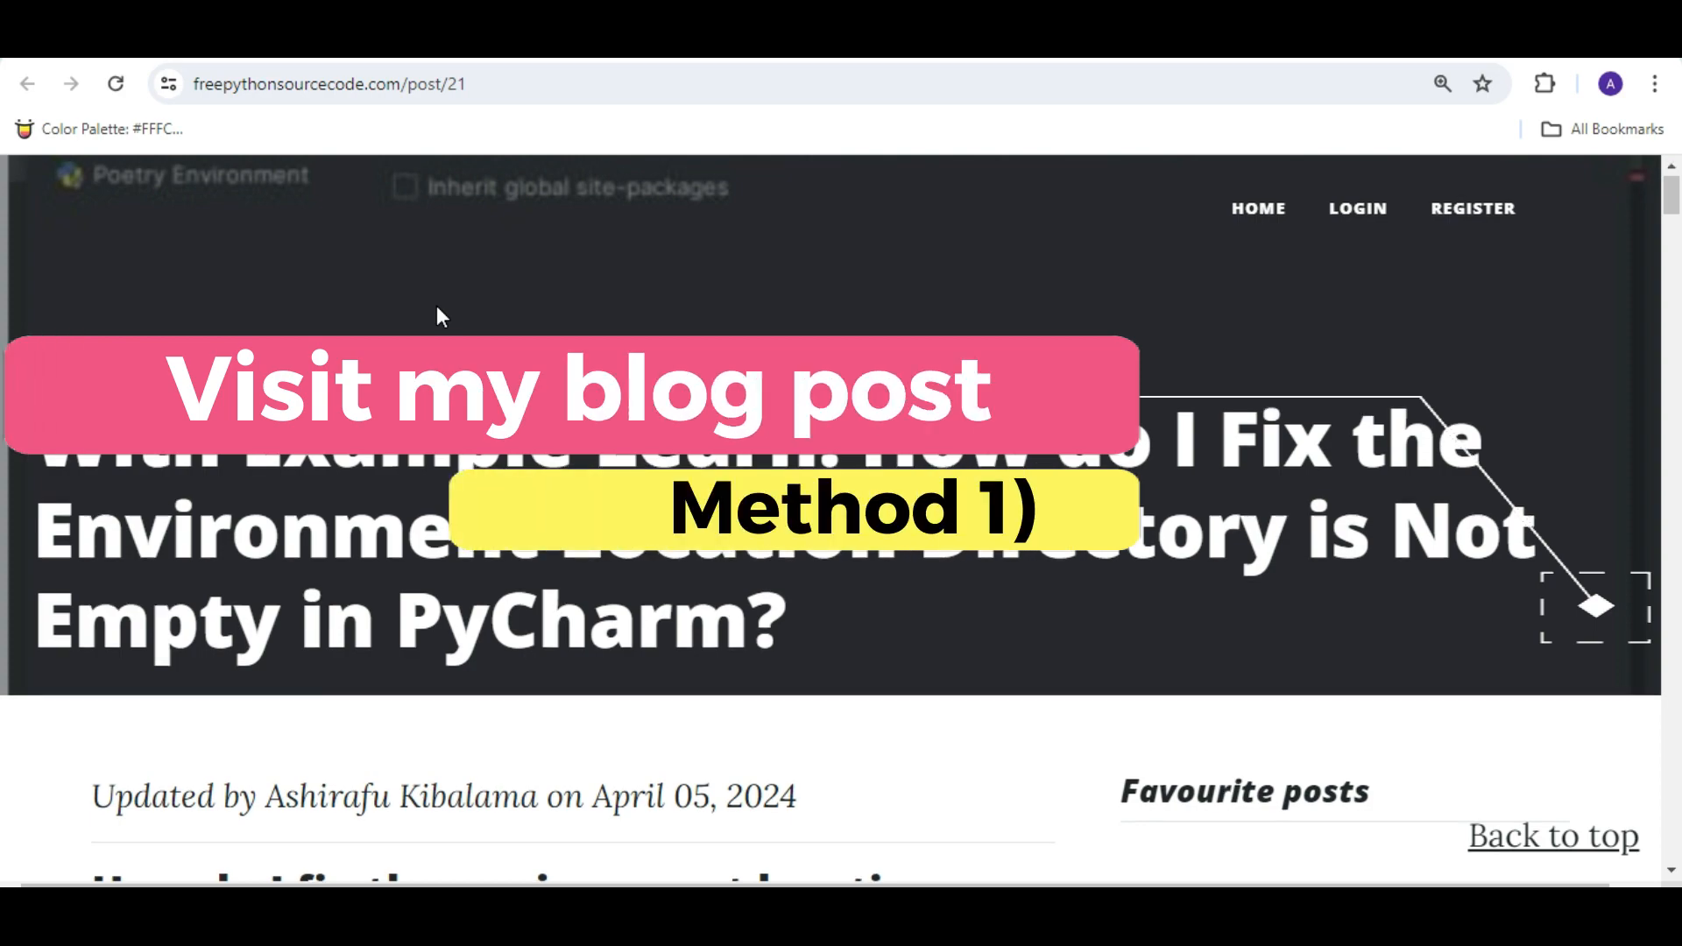
Step: Review the blog's environment-location fix, then cancel PyCharm's Add Python Interpreter dialog
scroll("down", 3)
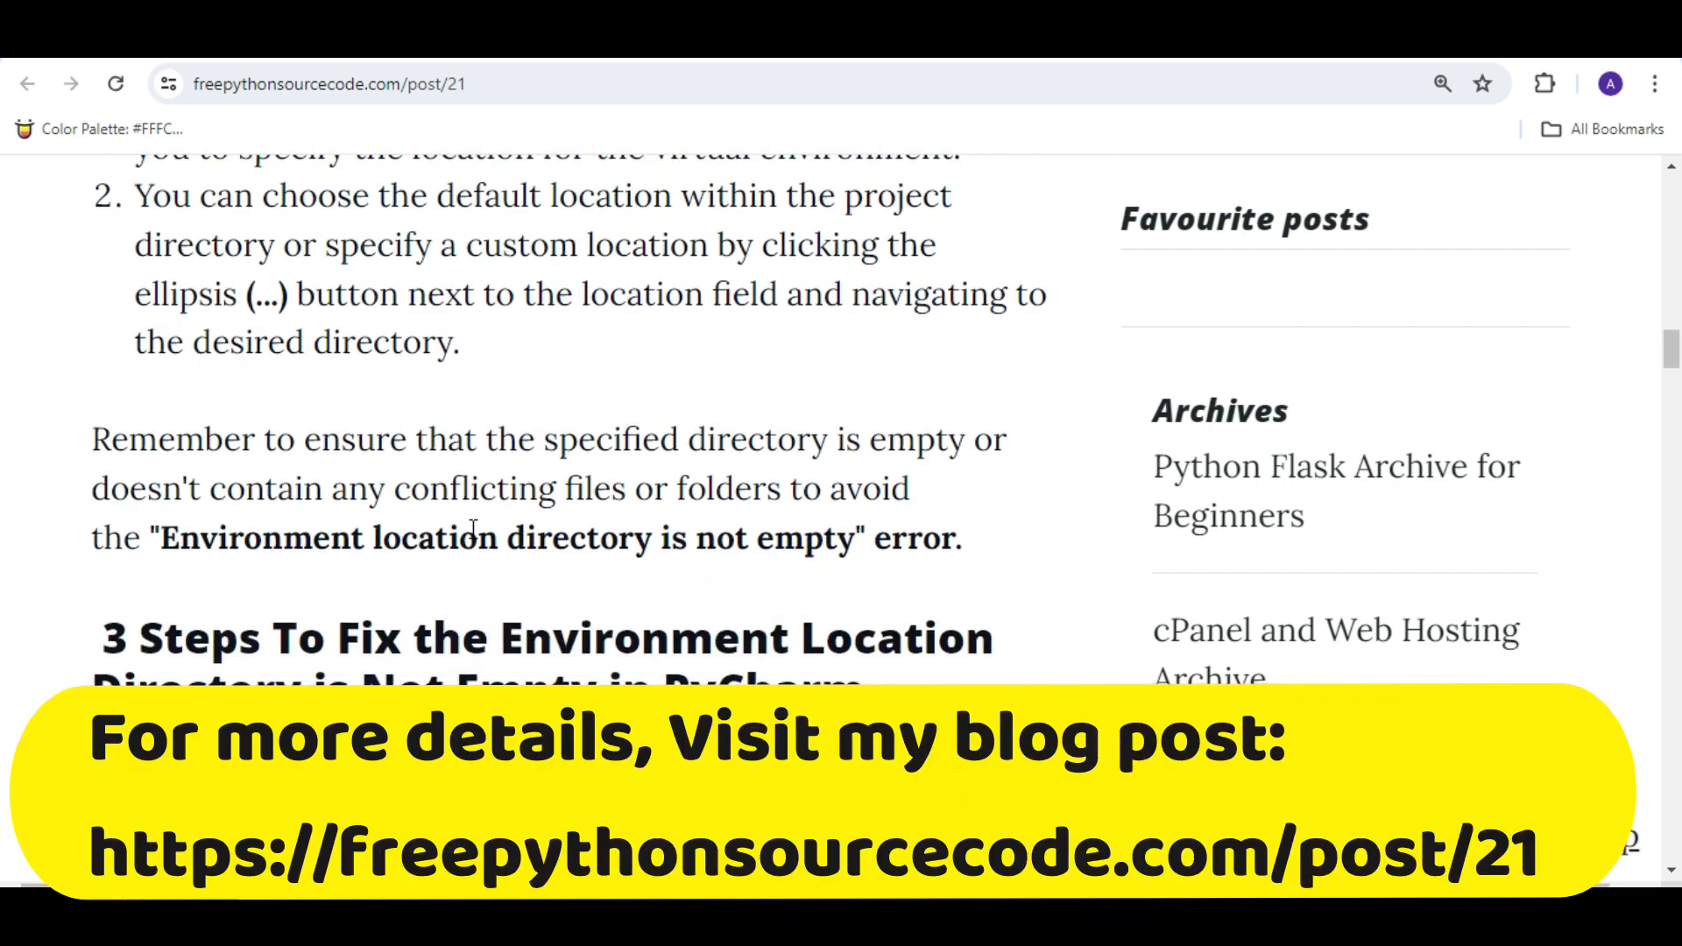
scroll("down", 3)
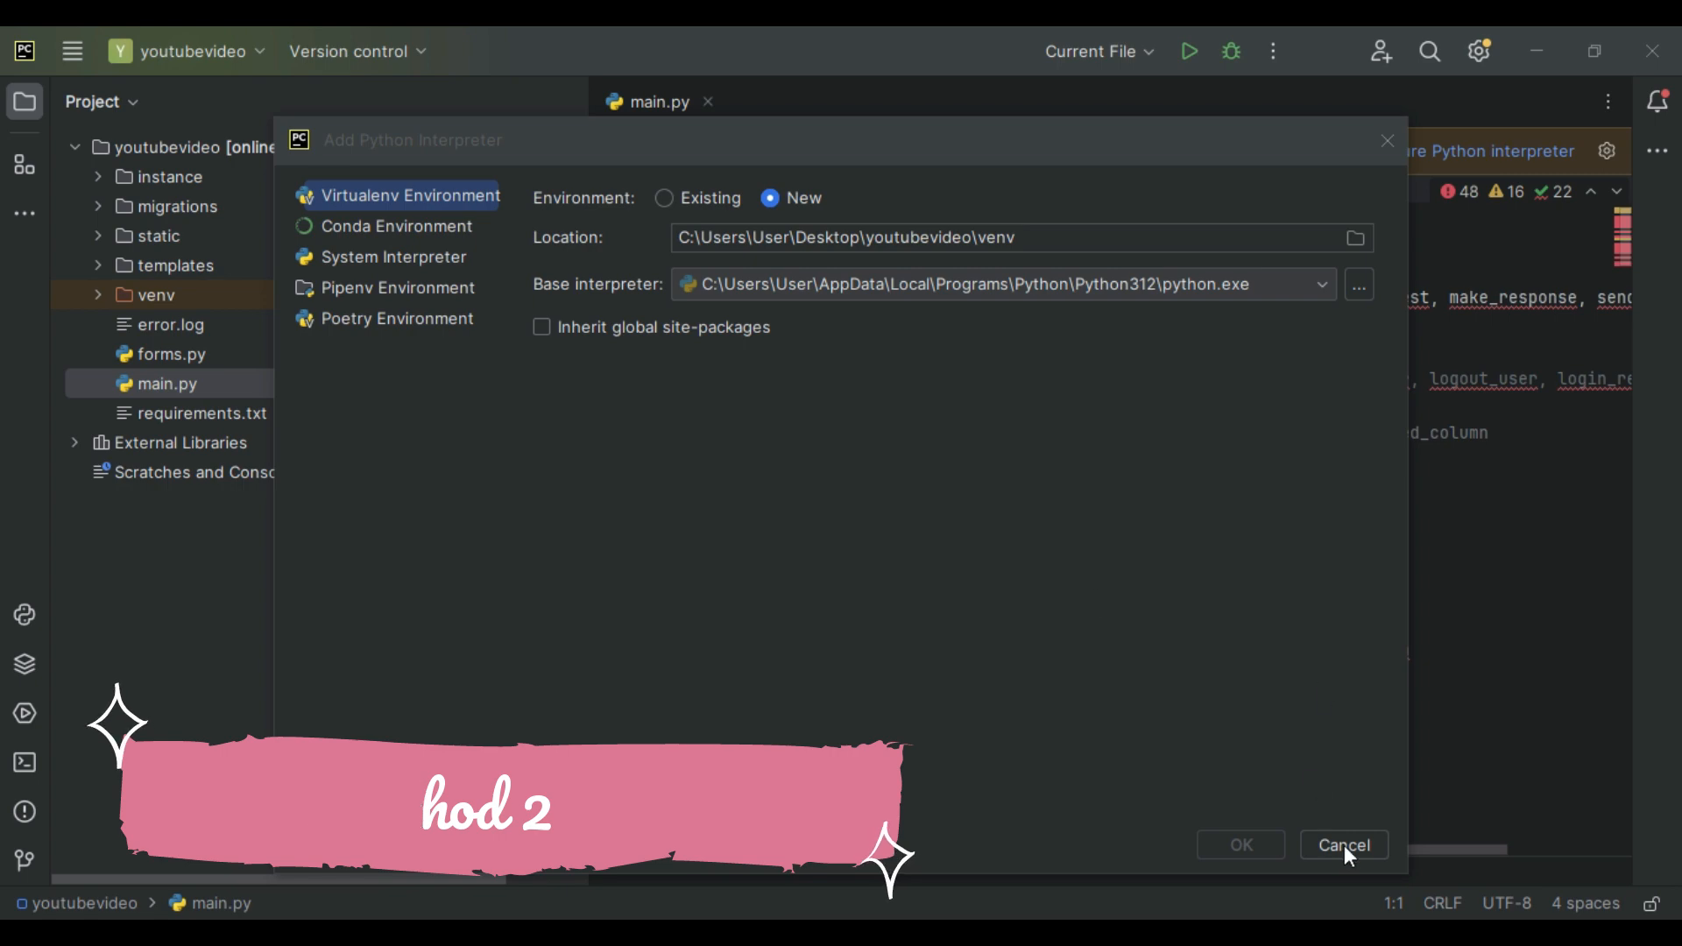
left_click(1344, 845)
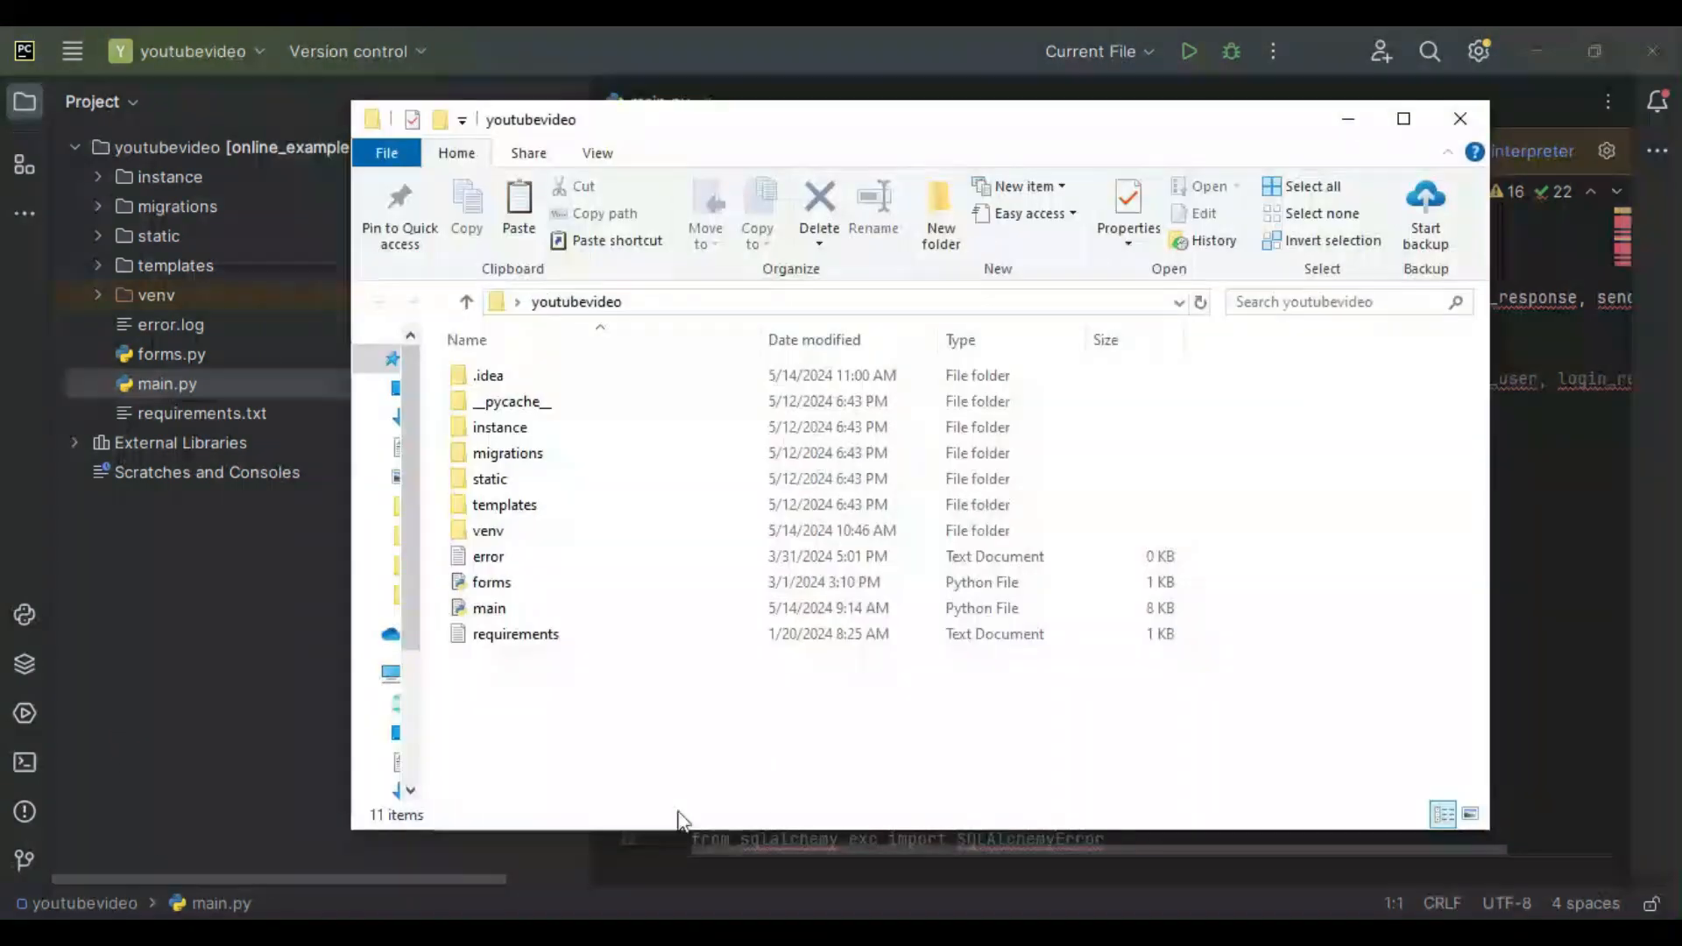
Step: Delete the old venv folder from the youtubevideo project folder
left_click(499, 427)
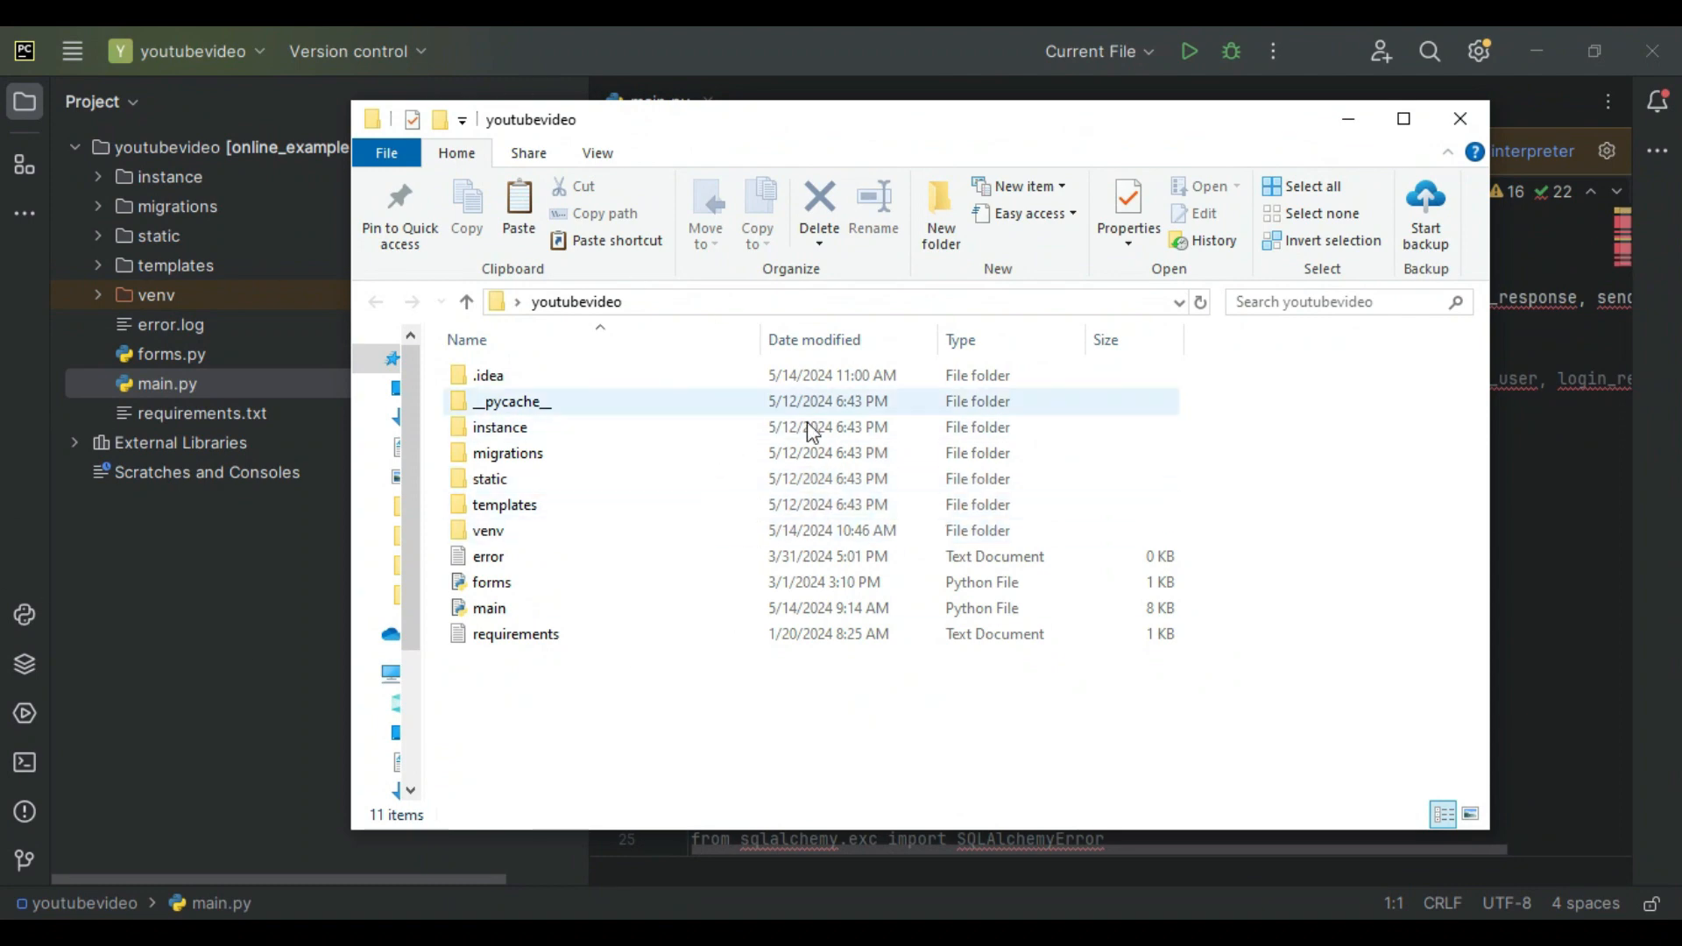
left_click(489, 529)
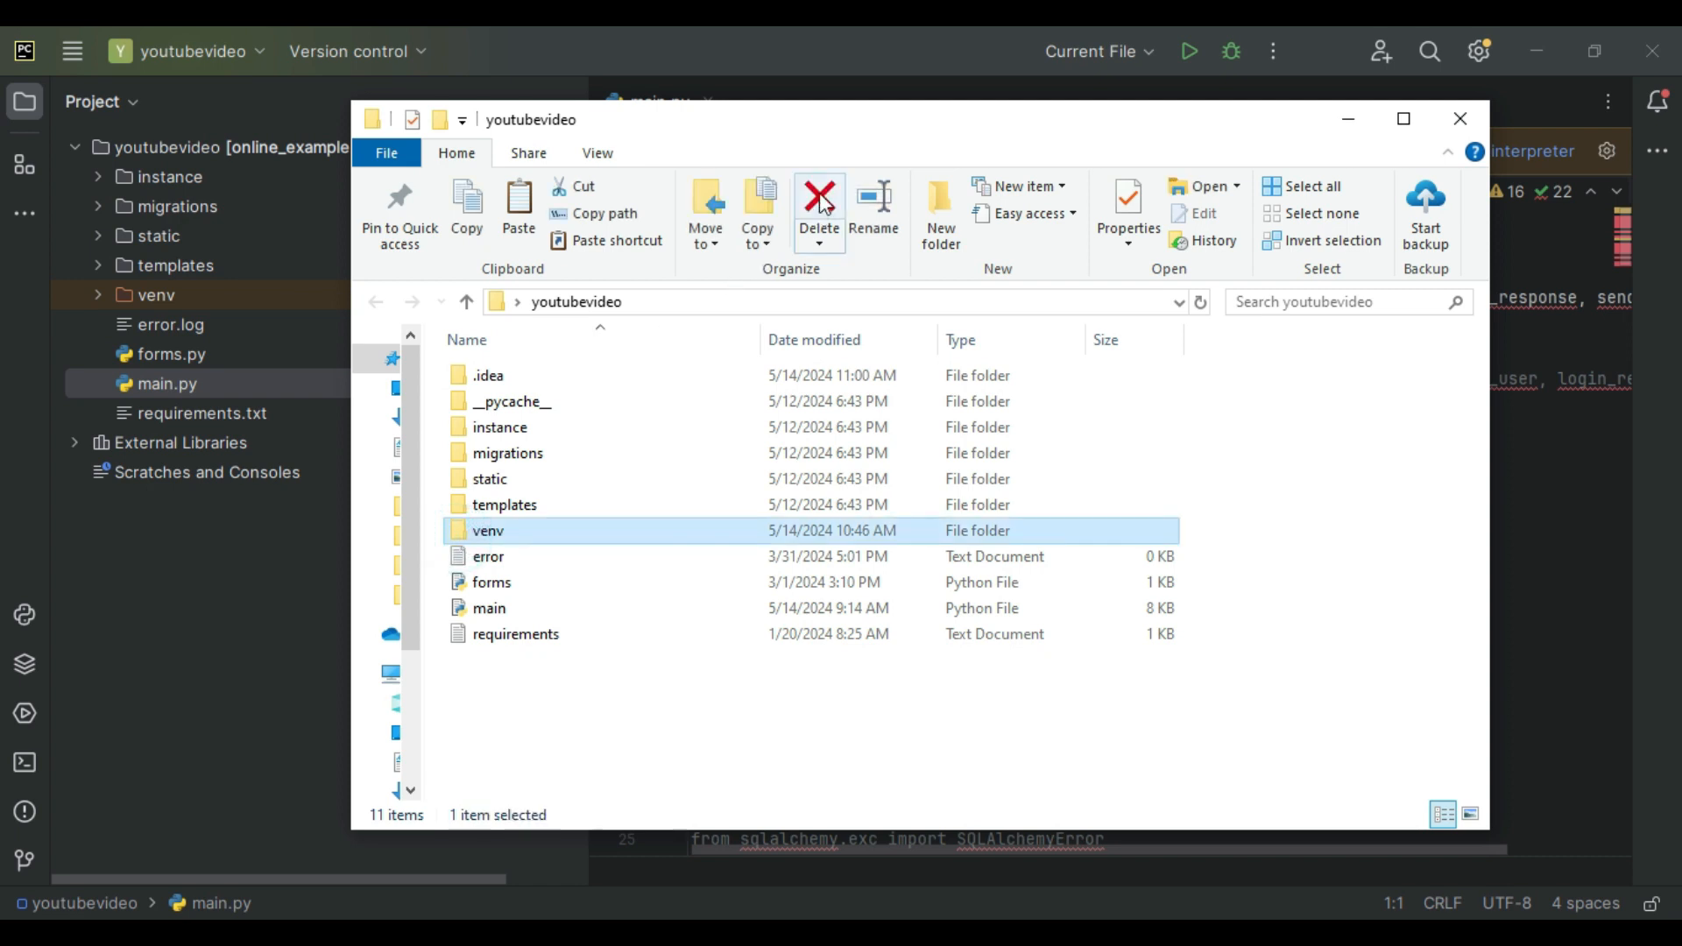
mouse_move(818, 203)
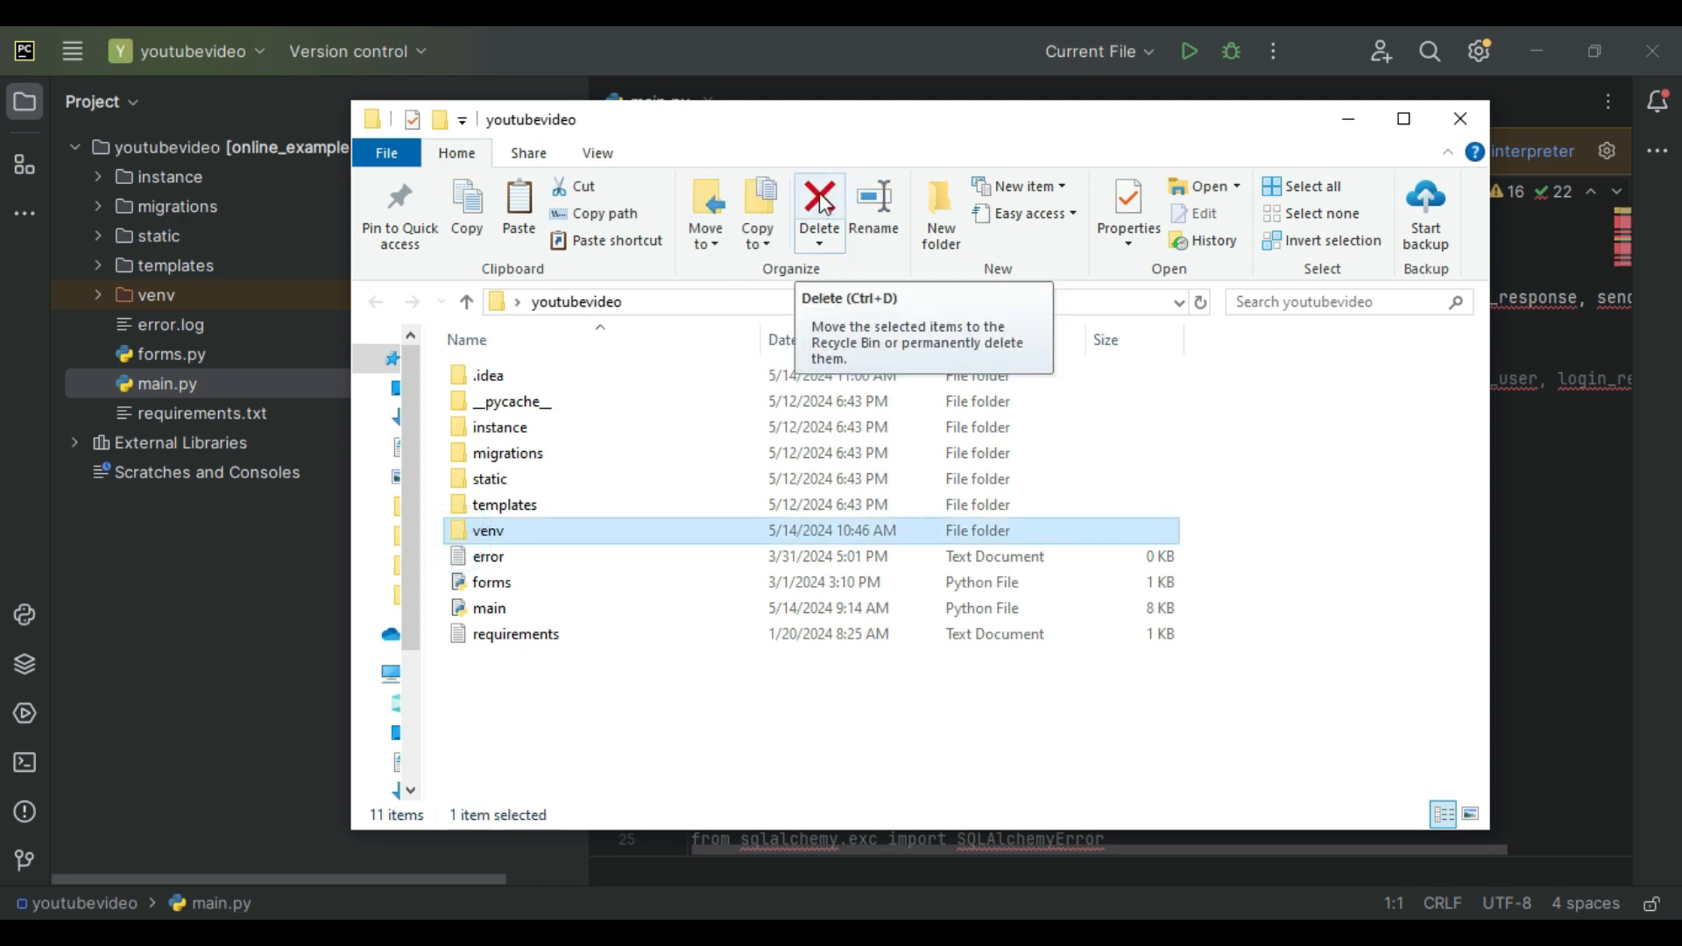
left_click(818, 209)
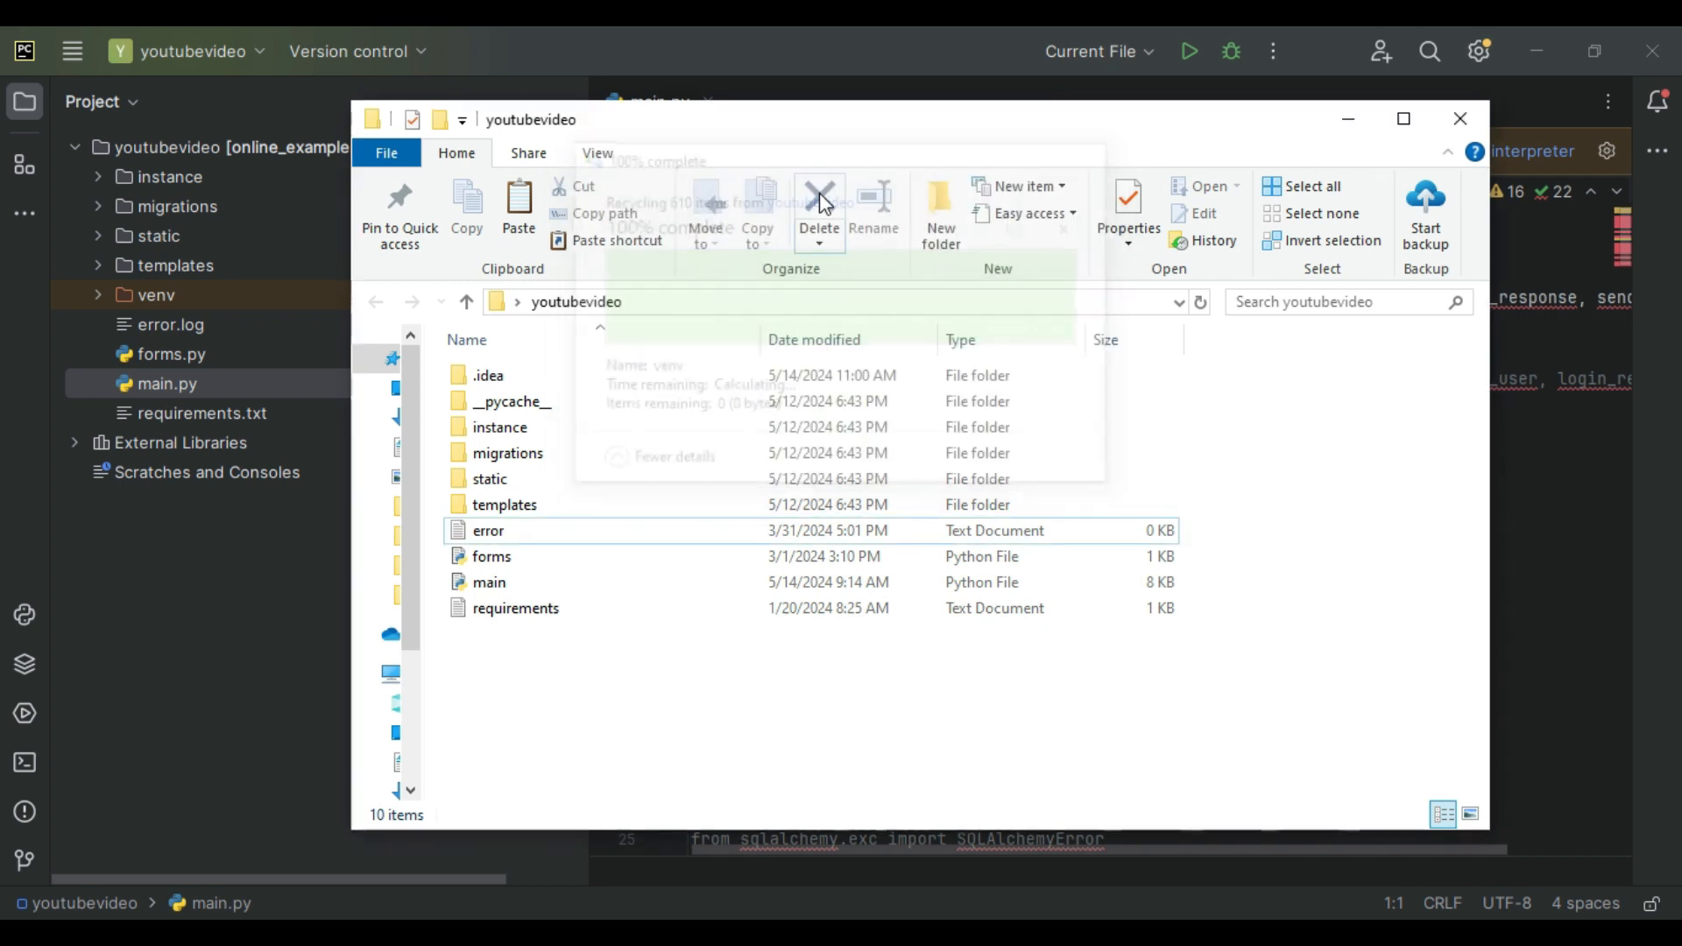
Step: Add a new local Virtualenv interpreter via Configure Python interpreter so indexing begins
left_click(1461, 151)
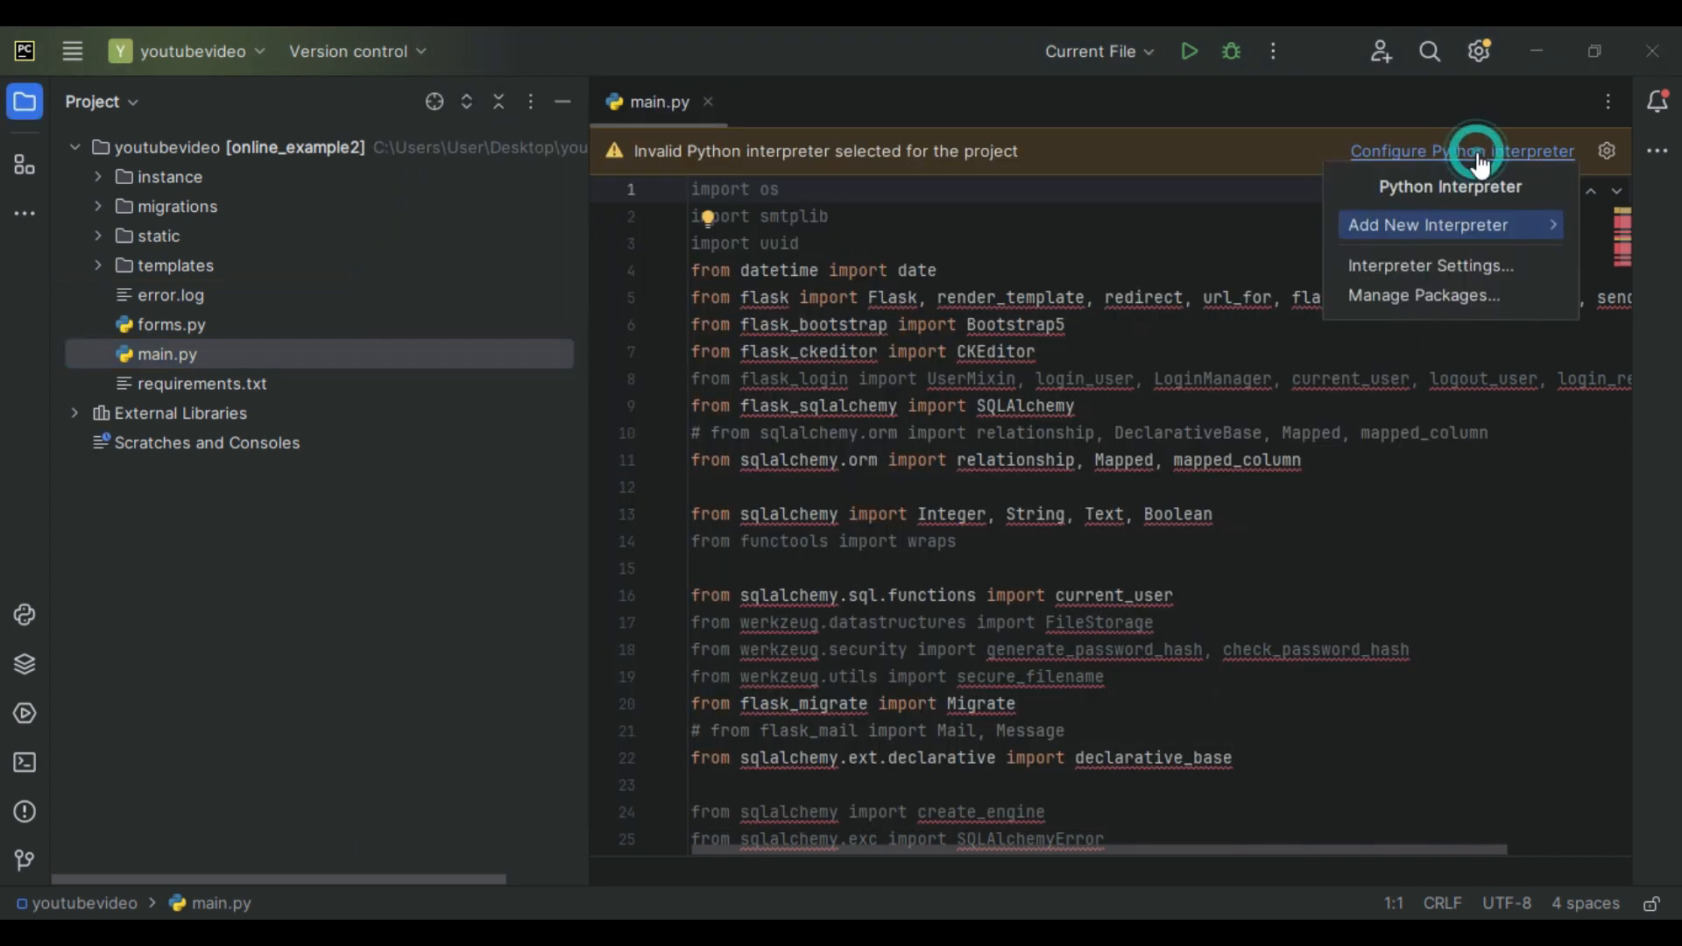
mouse_move(1470, 237)
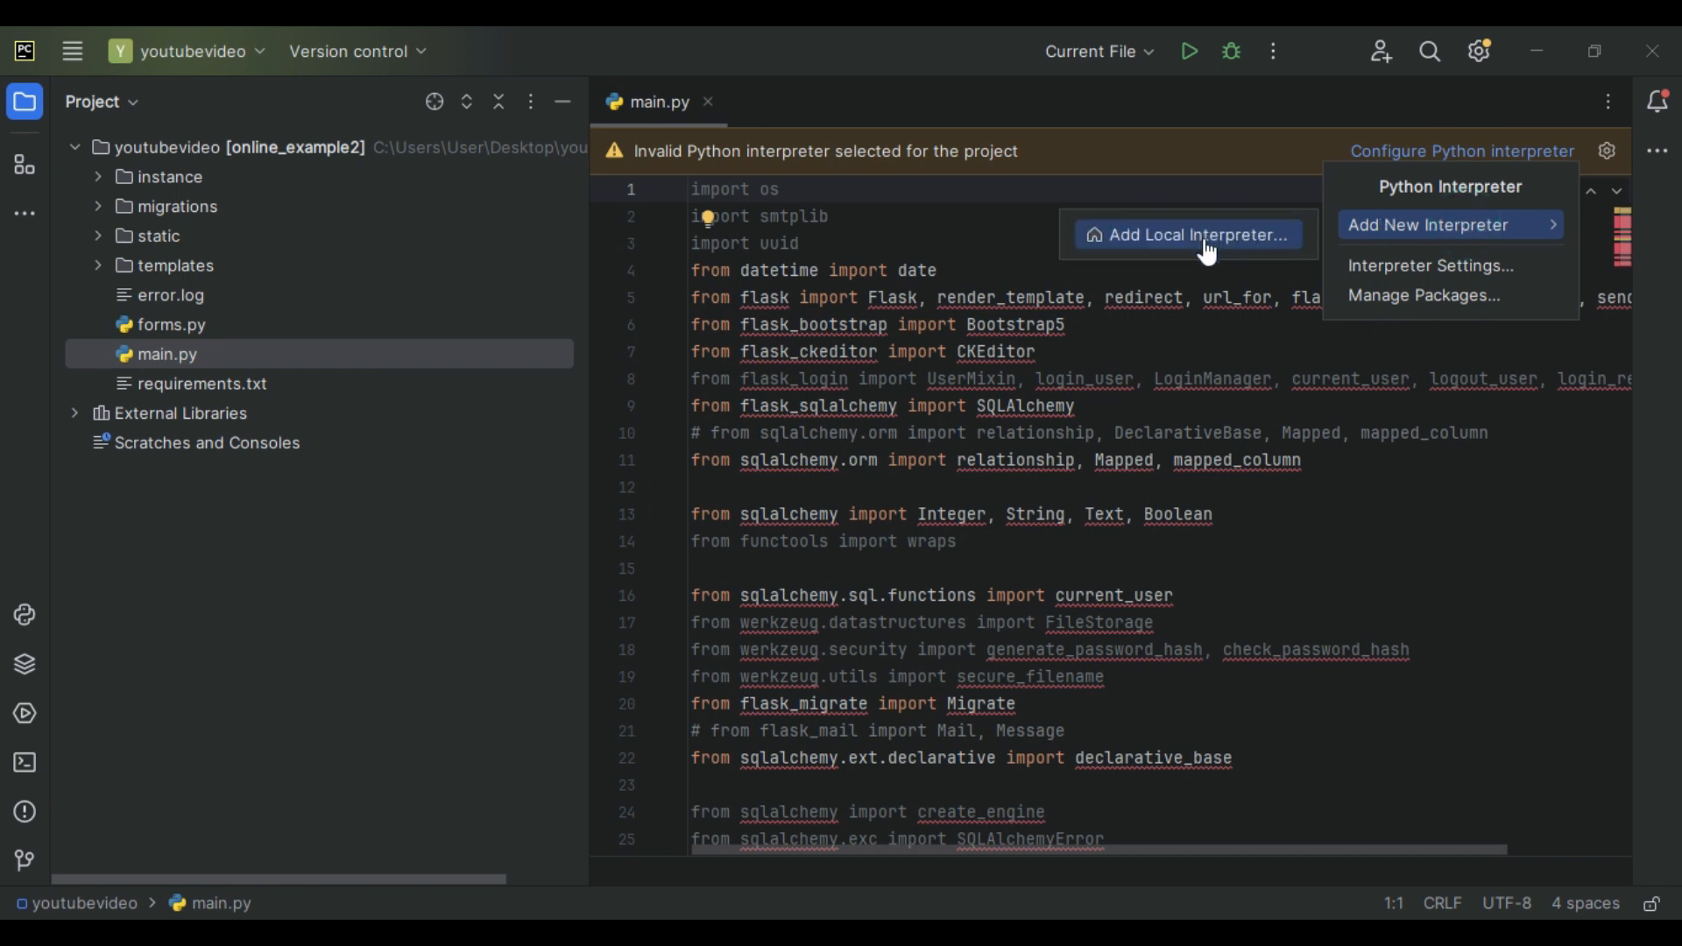
left_click(1186, 233)
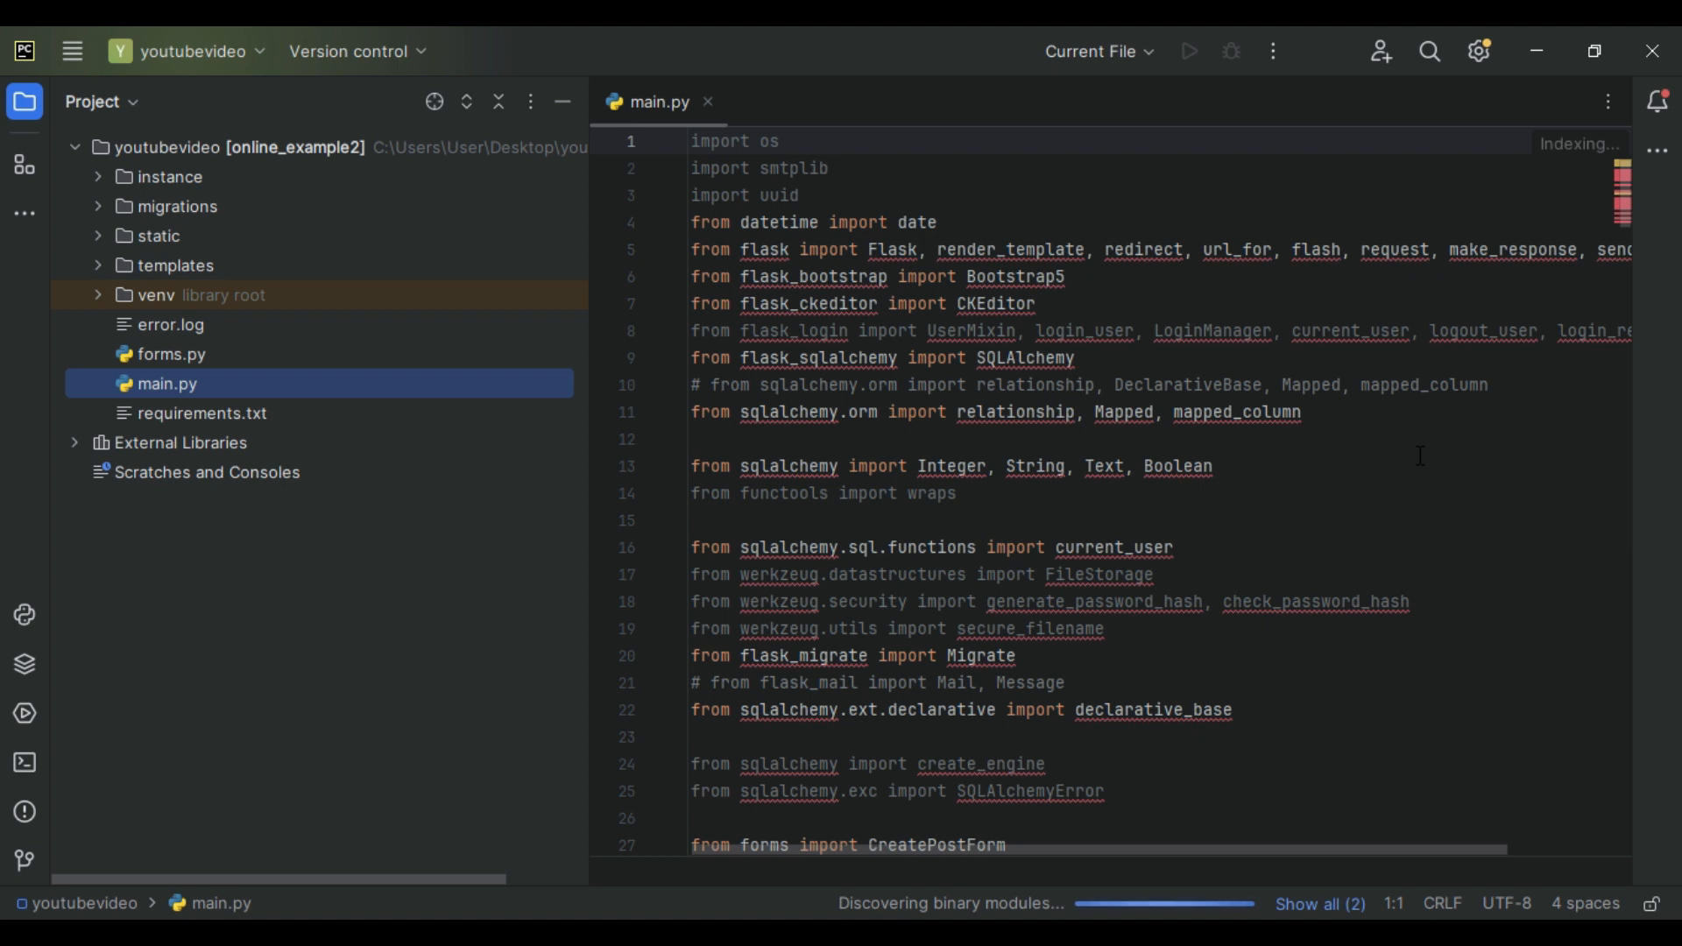
mouse_move(1107, 208)
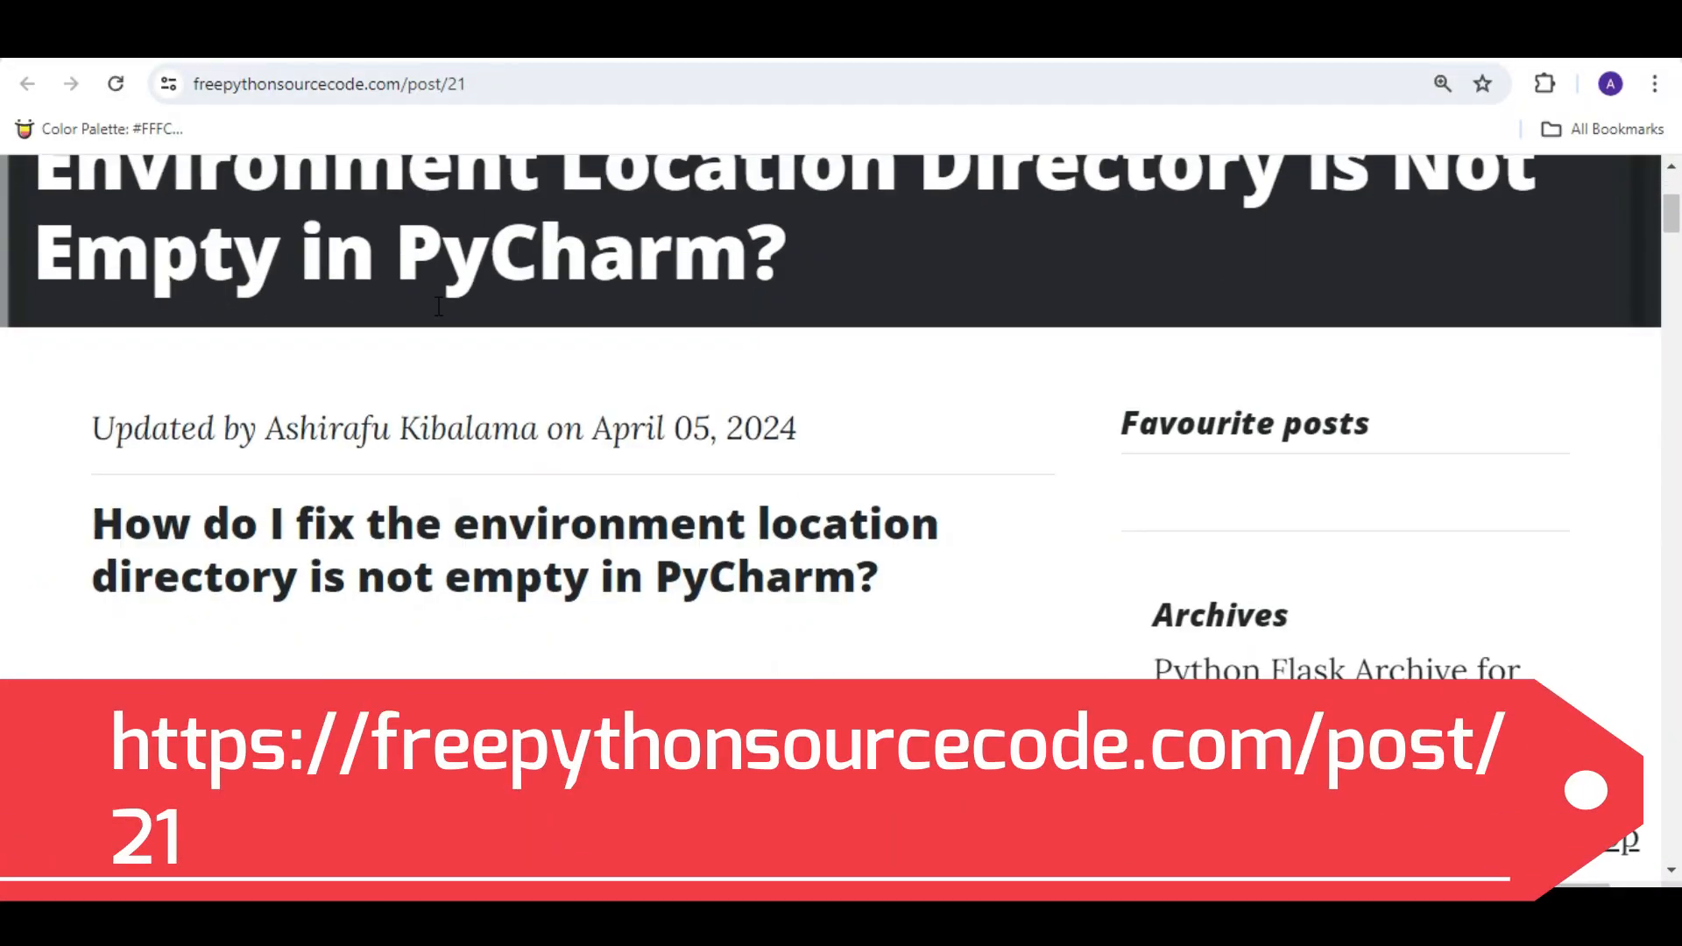
scroll("down", 3)
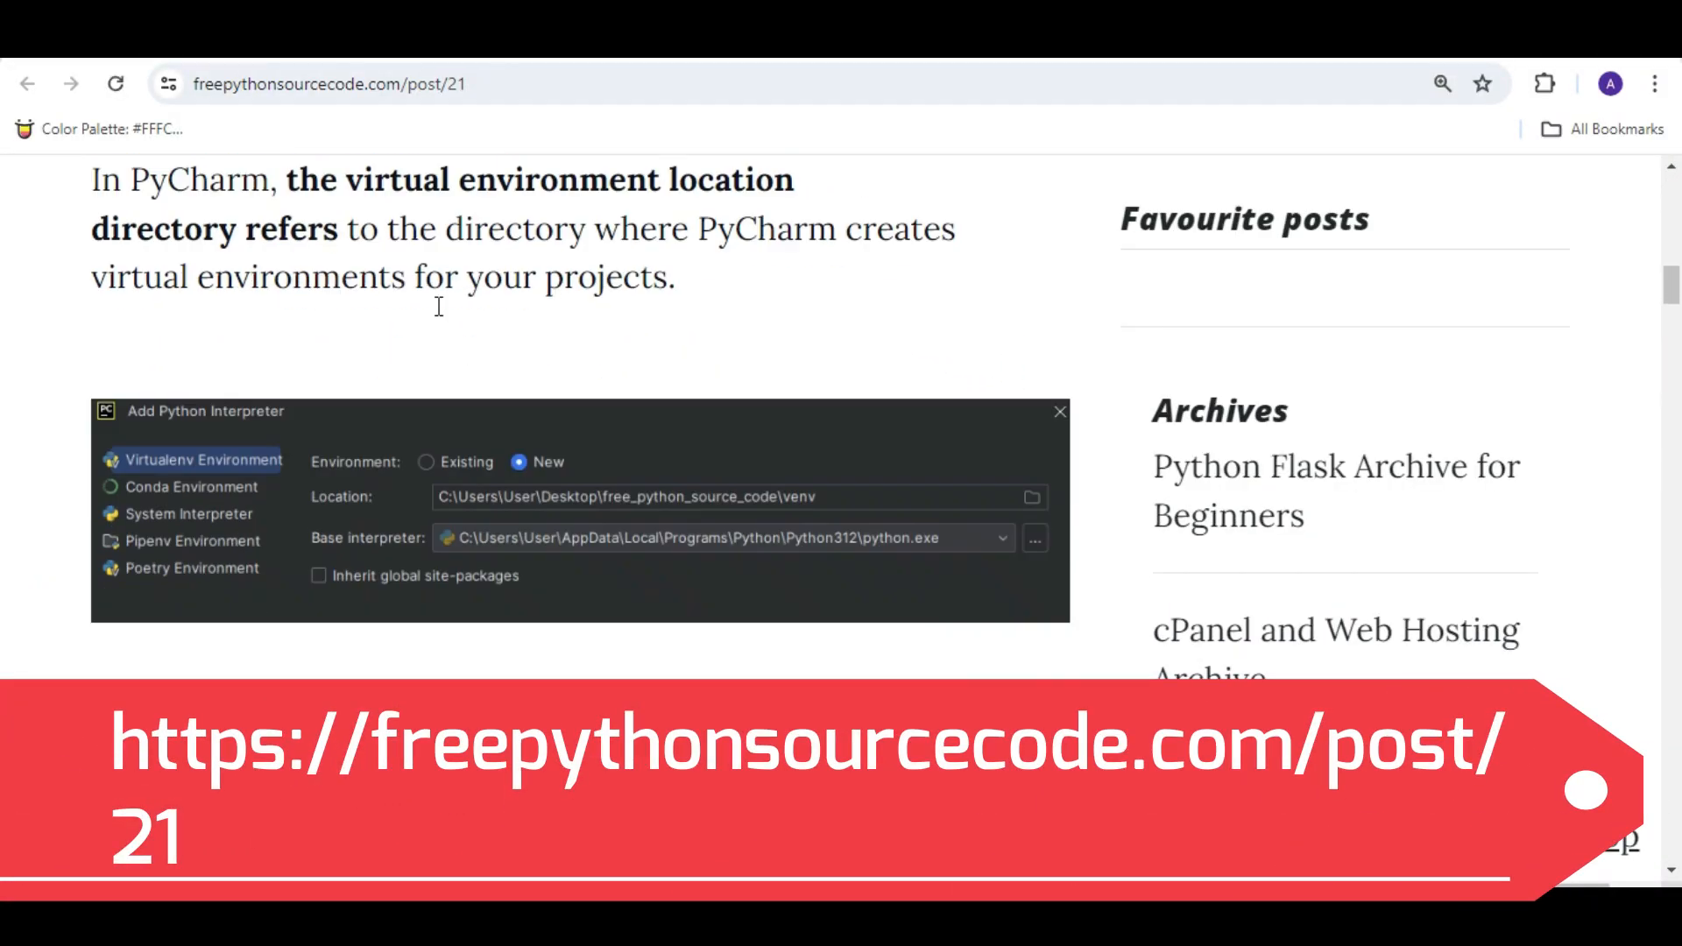
scroll("down", 3)
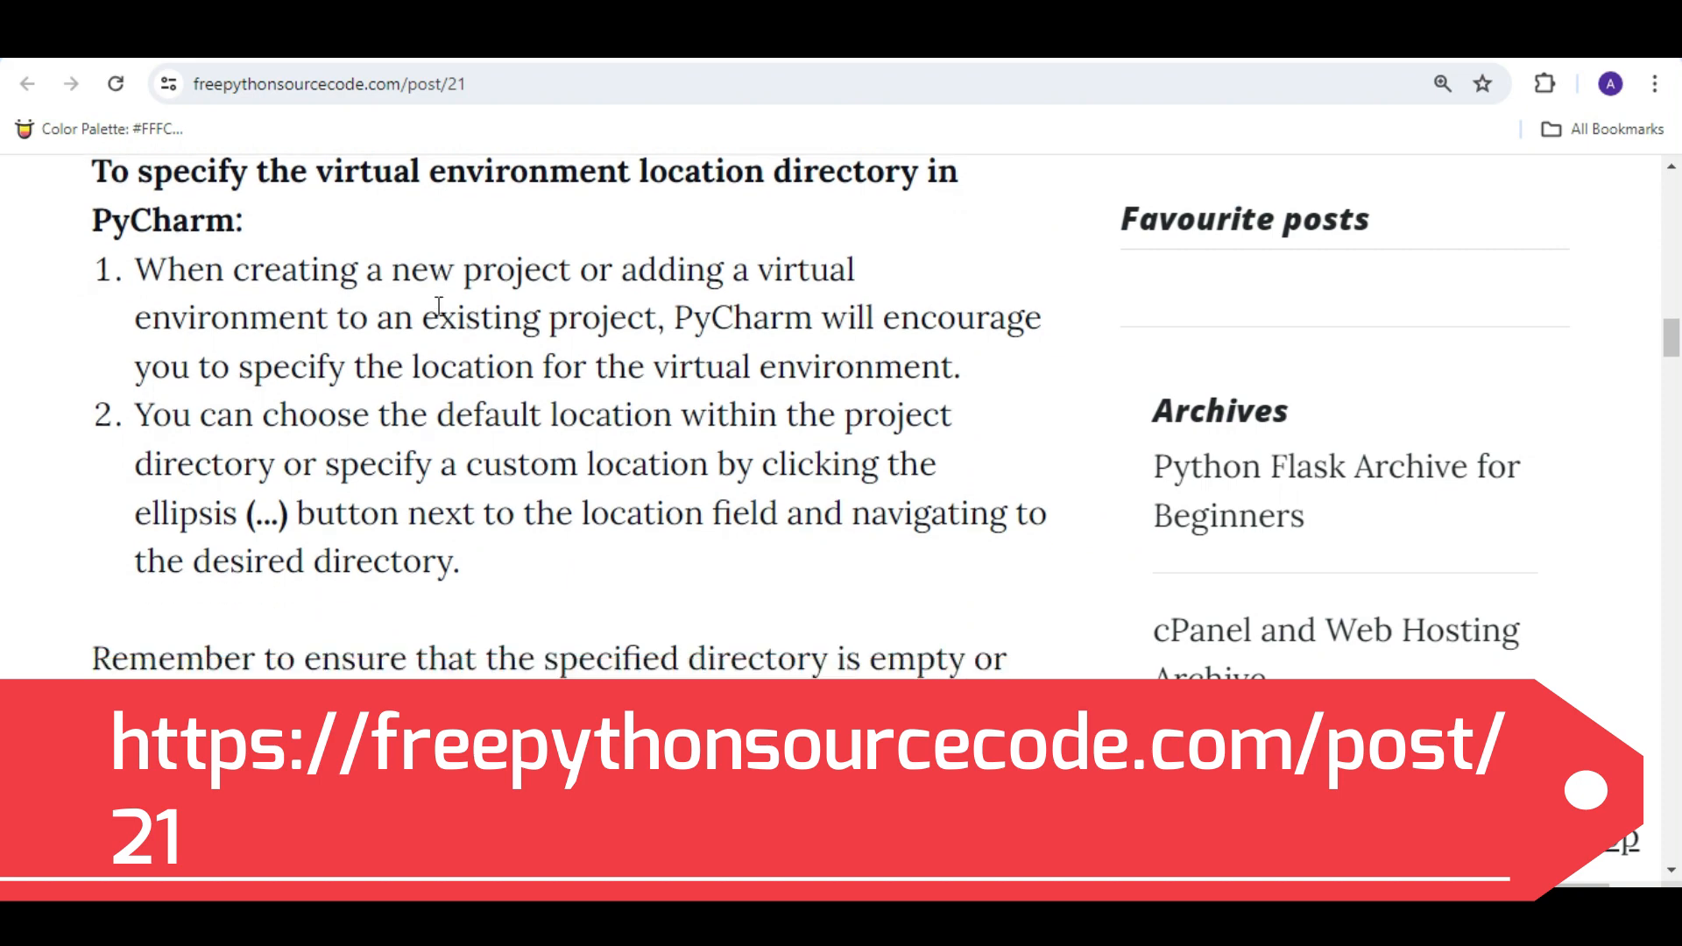
scroll("down", 3)
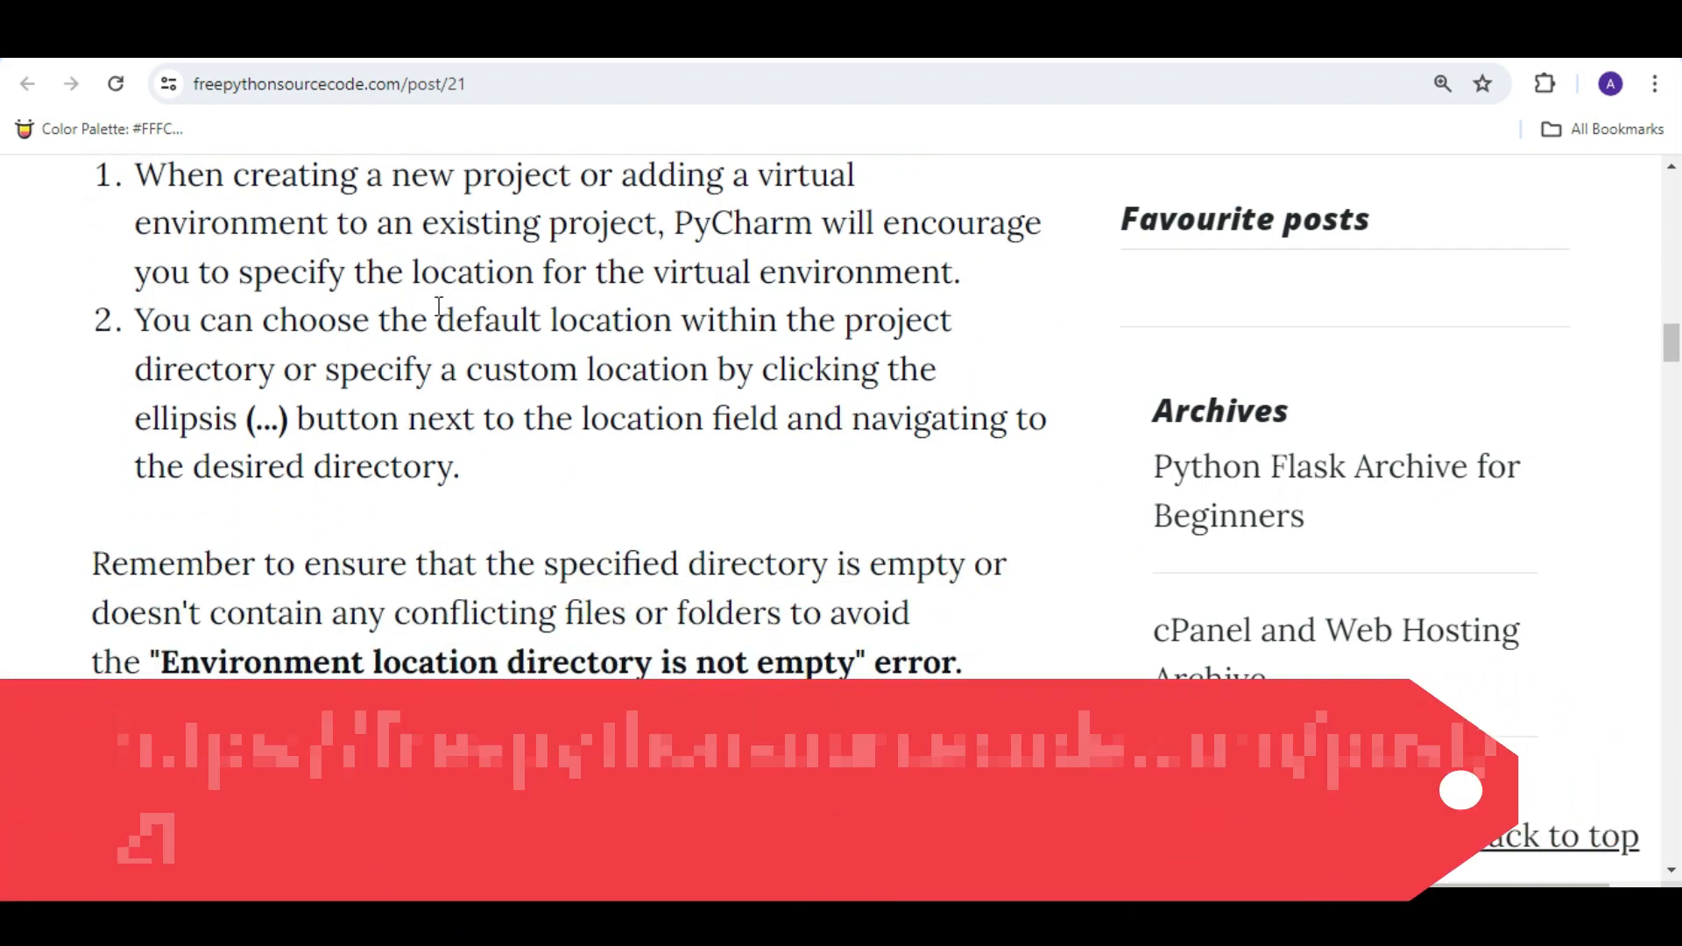